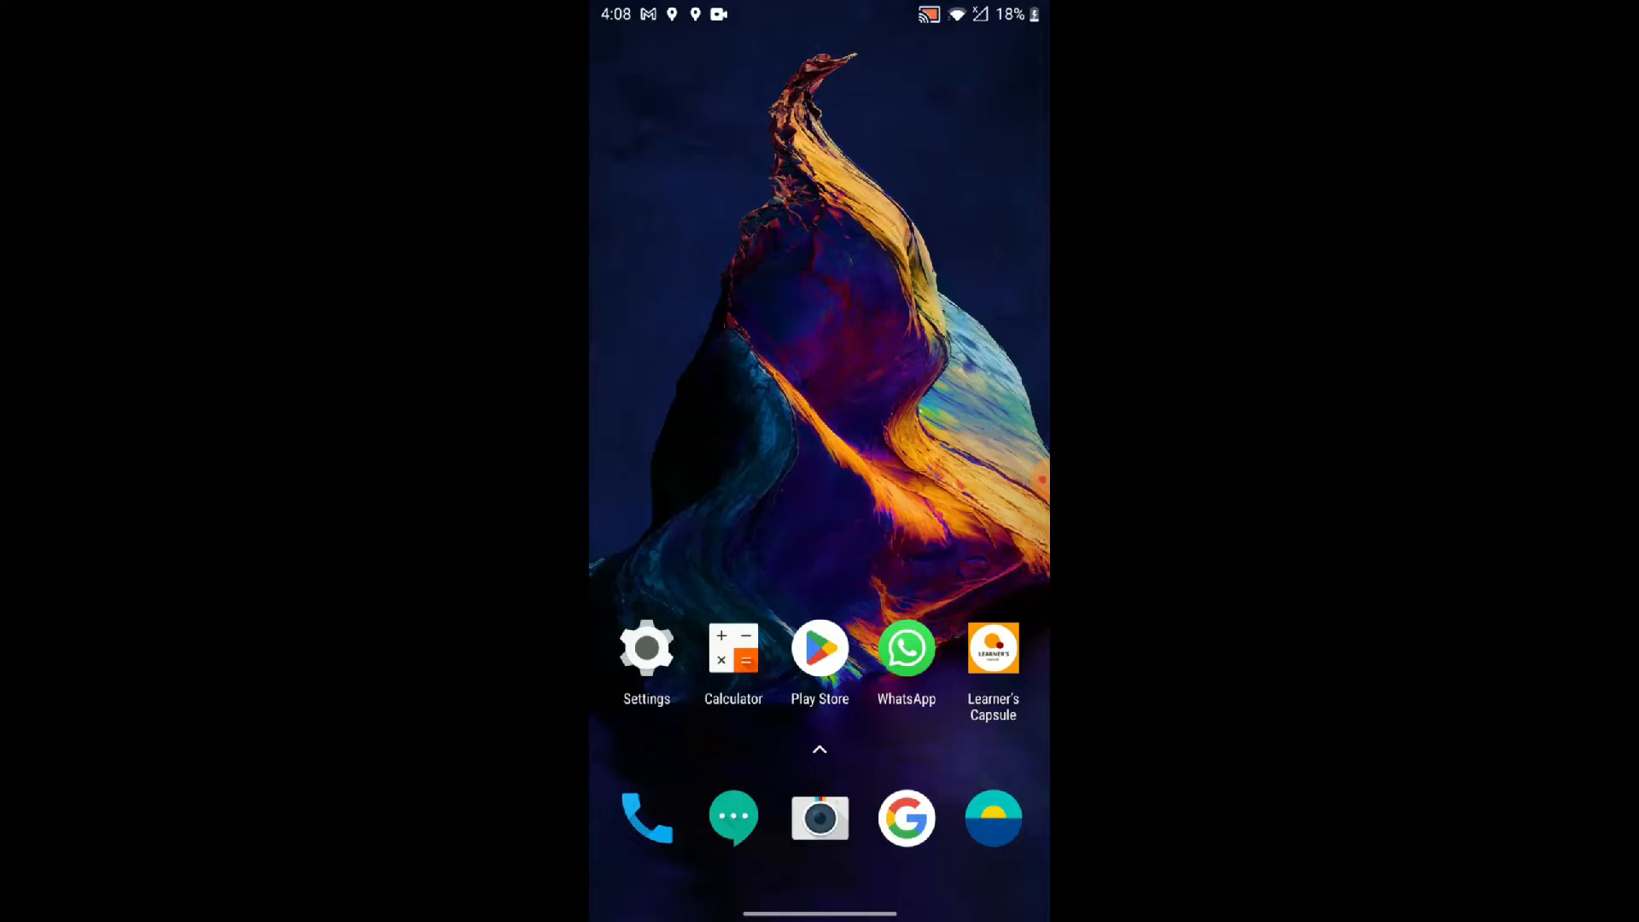
Open the Learner's Capsule Play Store listing via its app info.
click(992, 648)
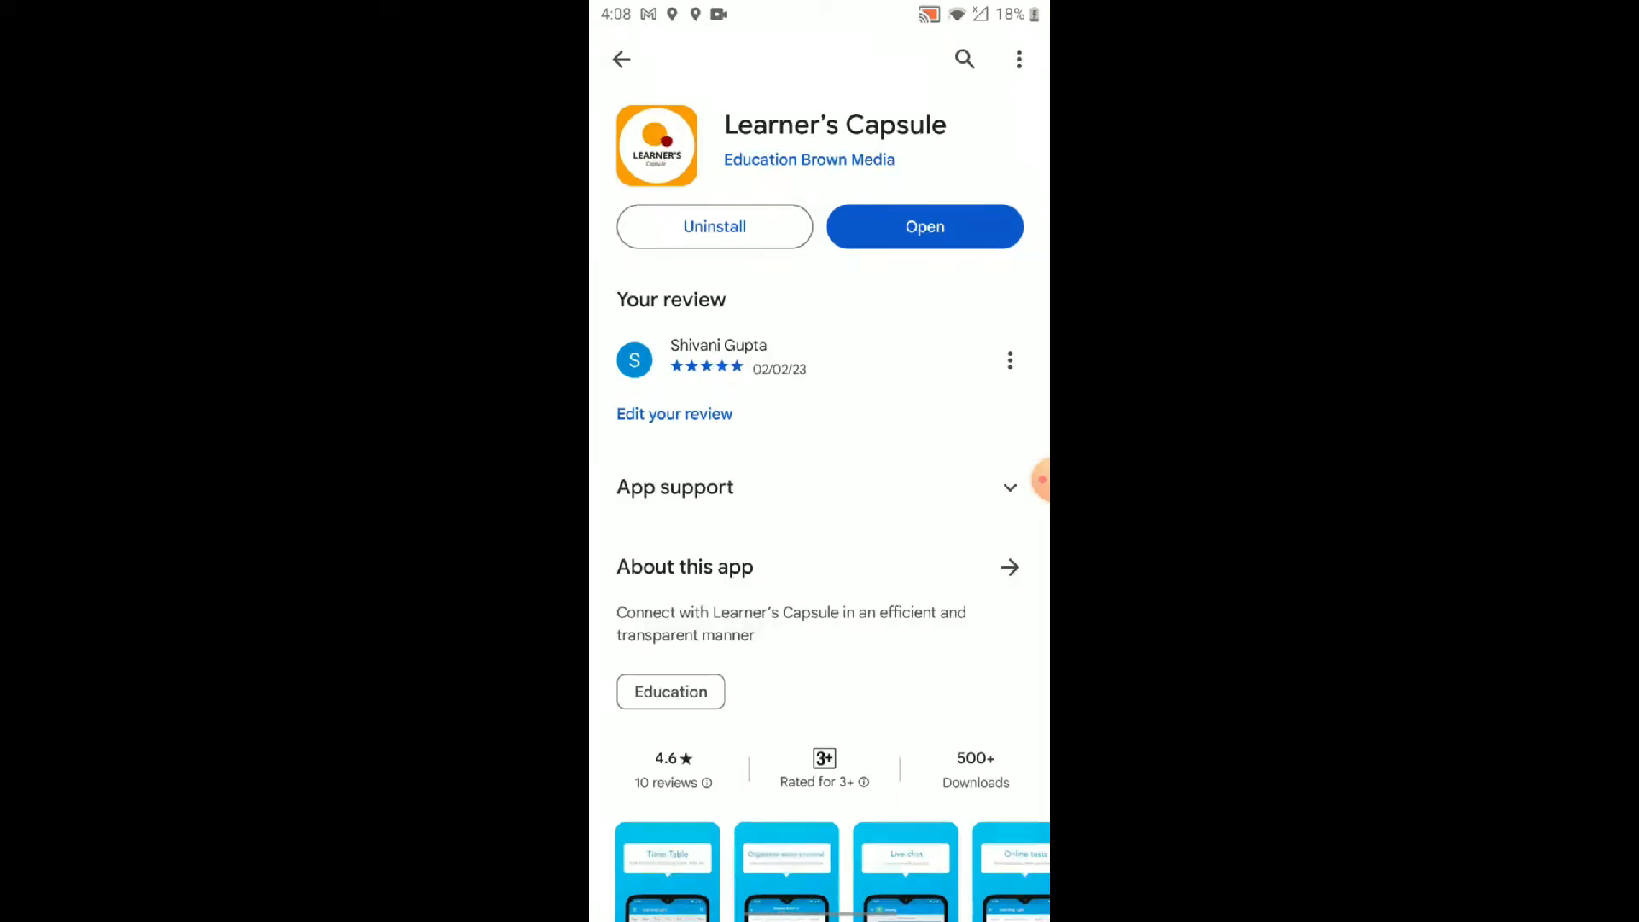
Return to the home screen and launch Learner's Capsule to its Home tab.
key(Home)
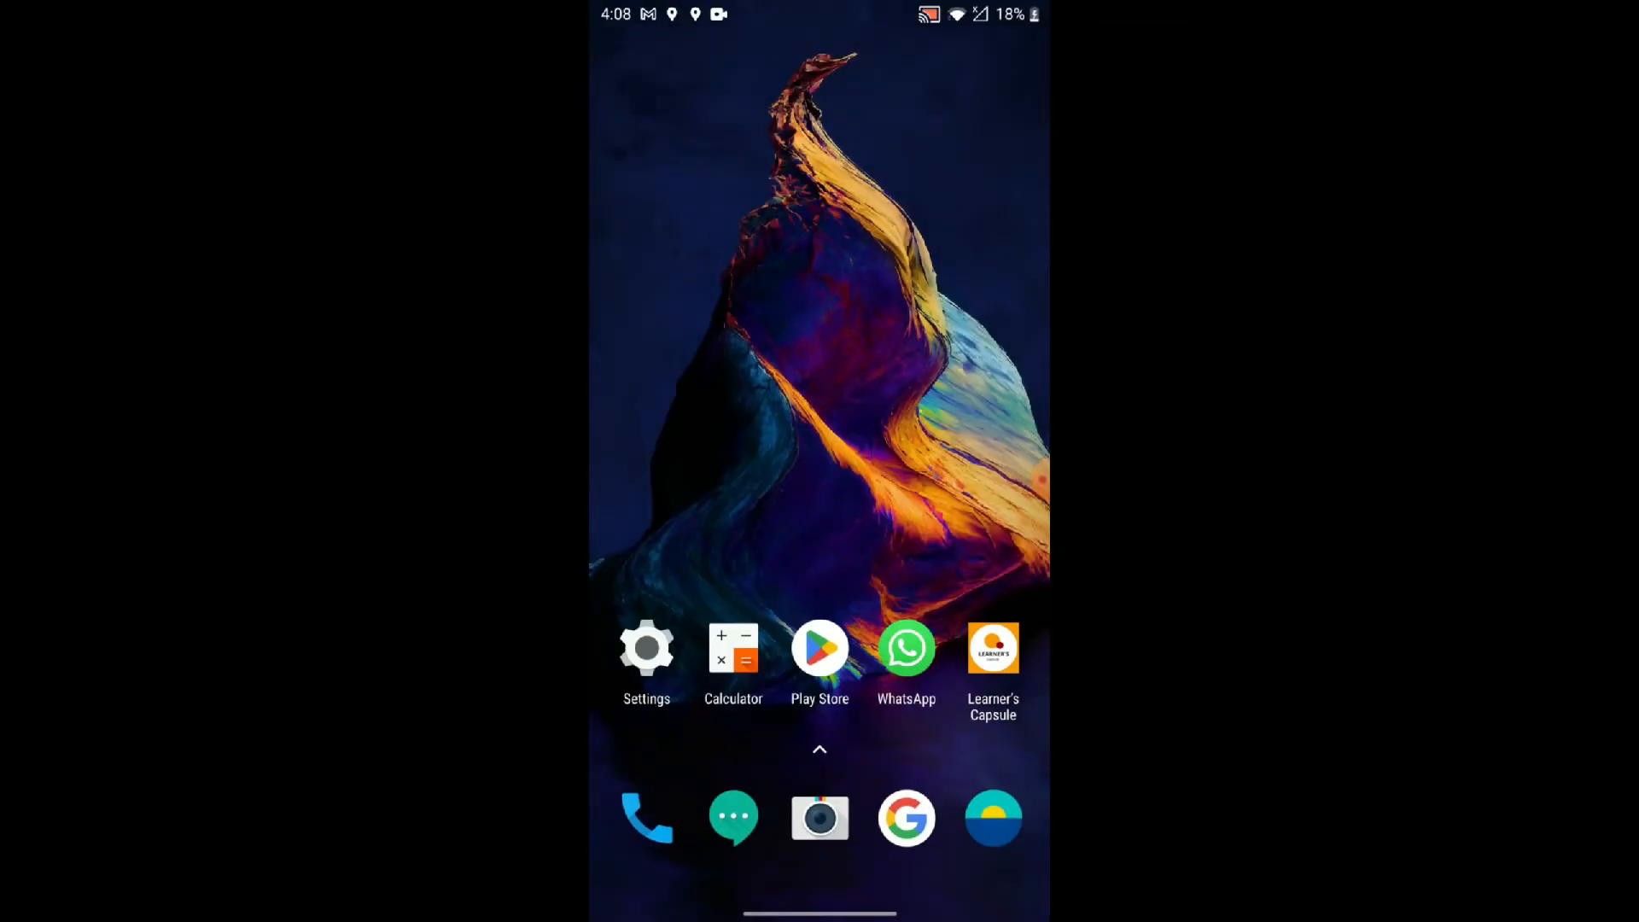
click(992, 648)
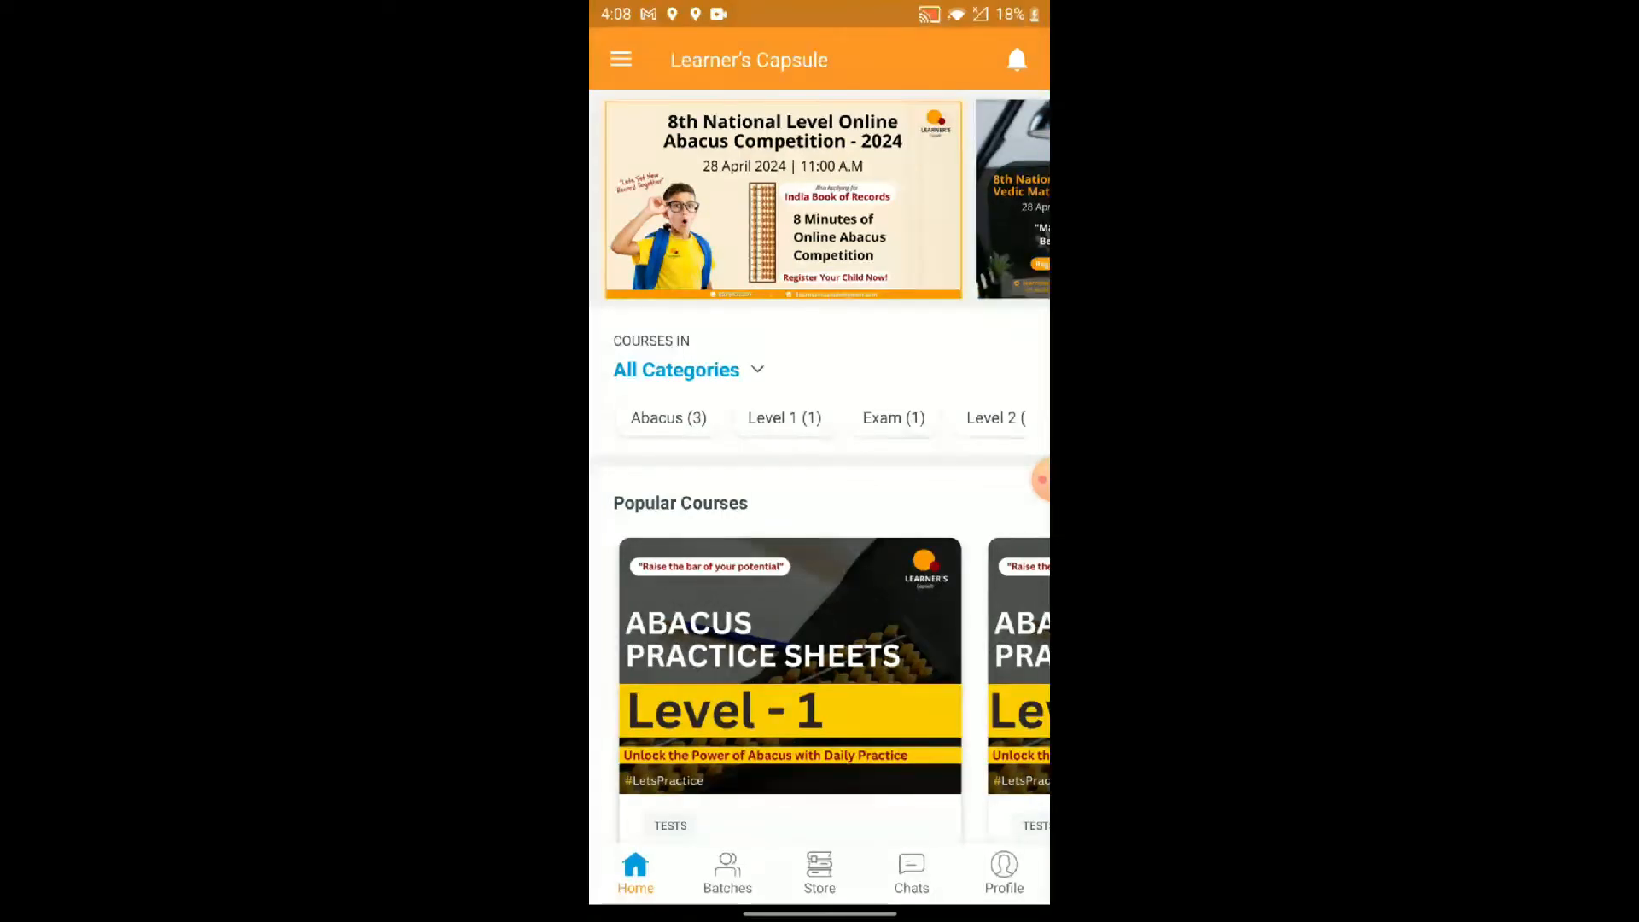
Open the Batches tab listing the 'Abacus Level 1' batch.
click(726, 872)
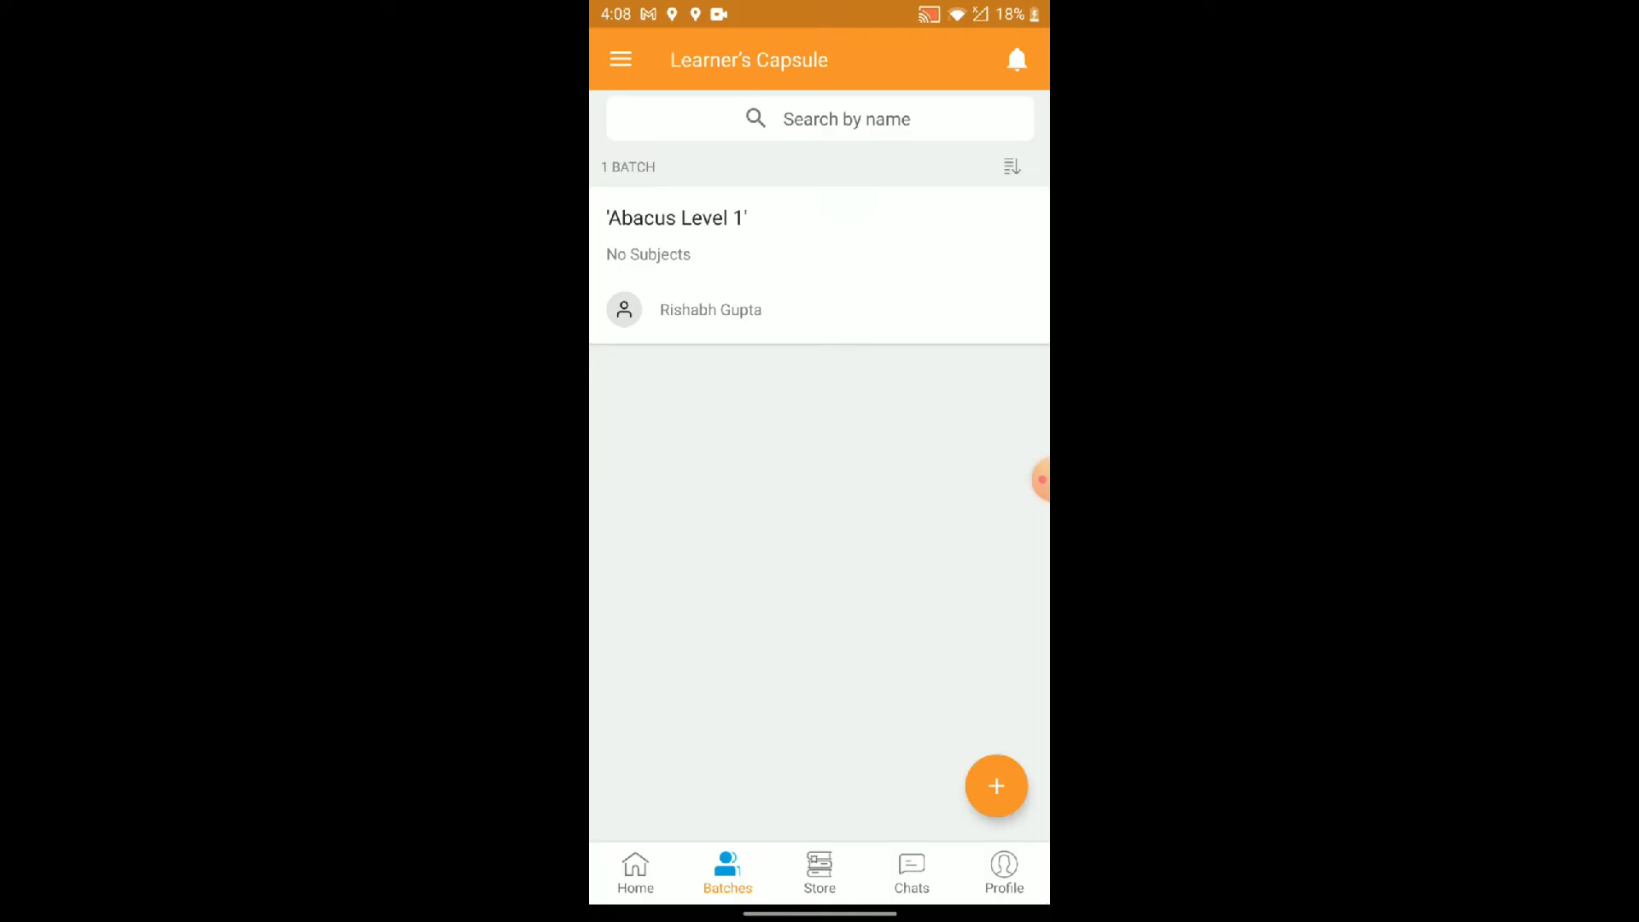
Open 'Abacus Level 1' and view its Tests tab with 'Practice Sheet (Level 1)'.
click(677, 217)
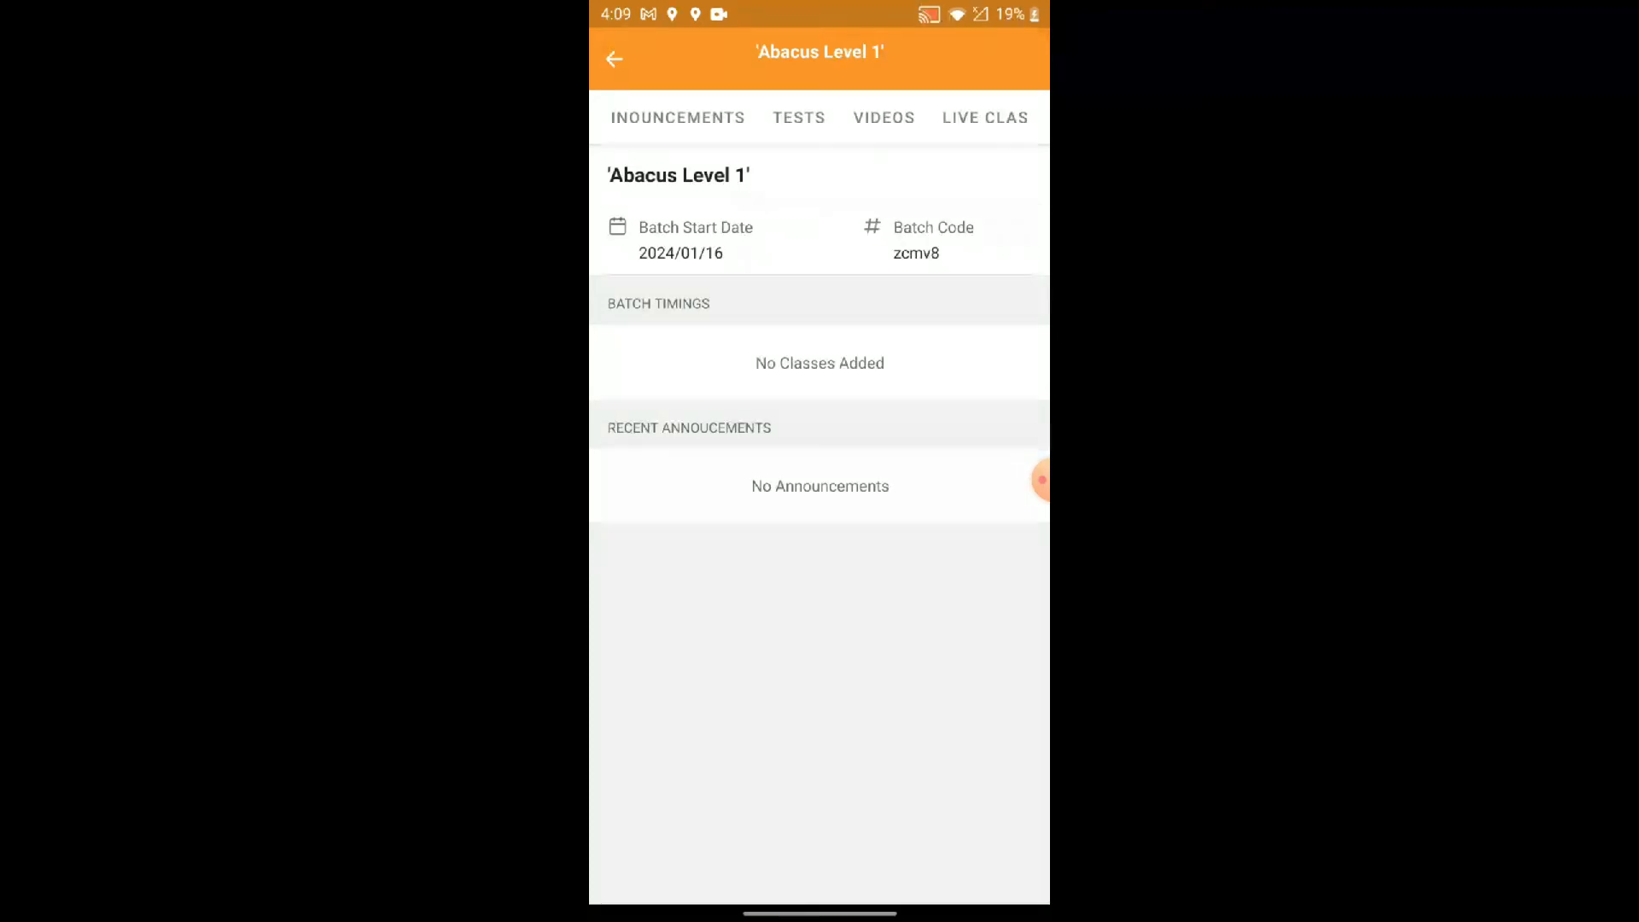
click(799, 117)
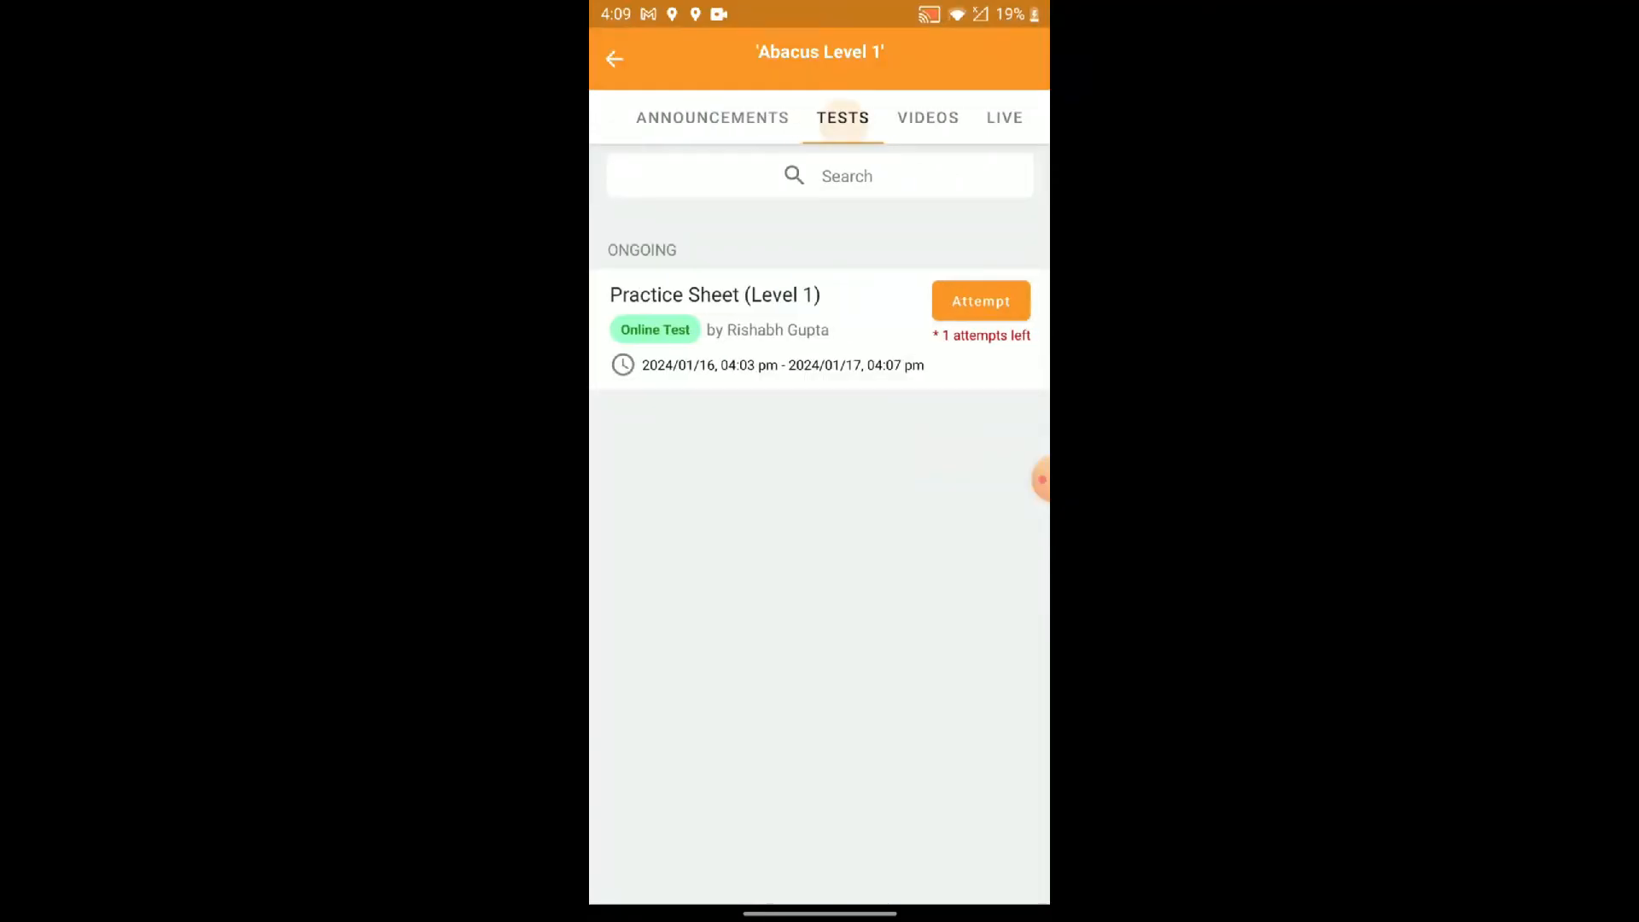
click(842, 117)
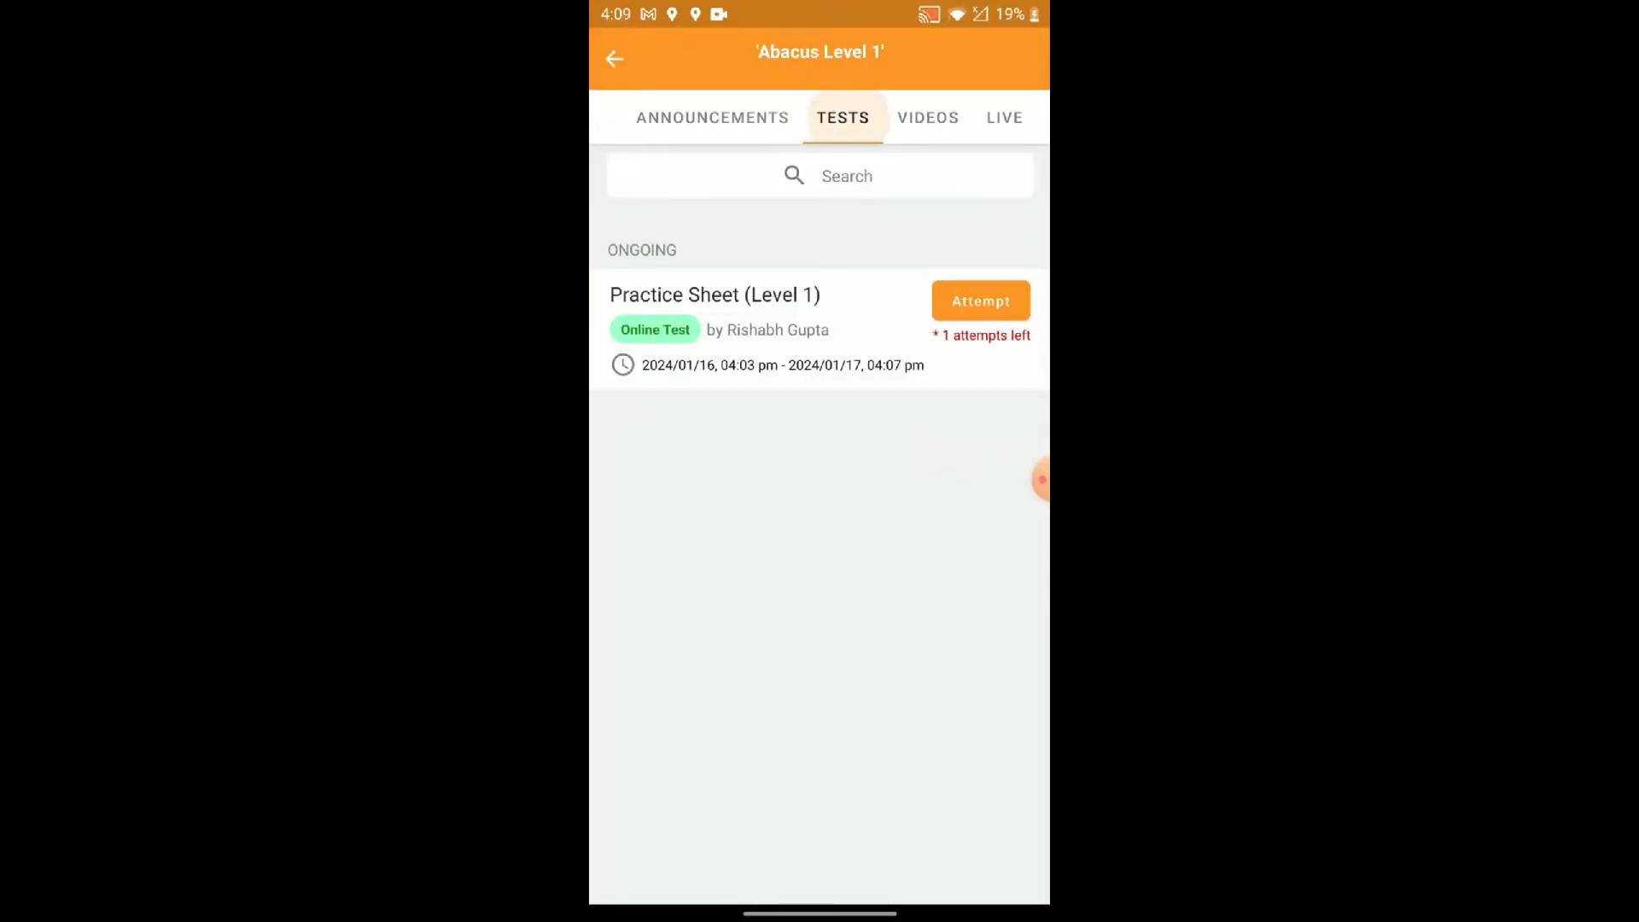